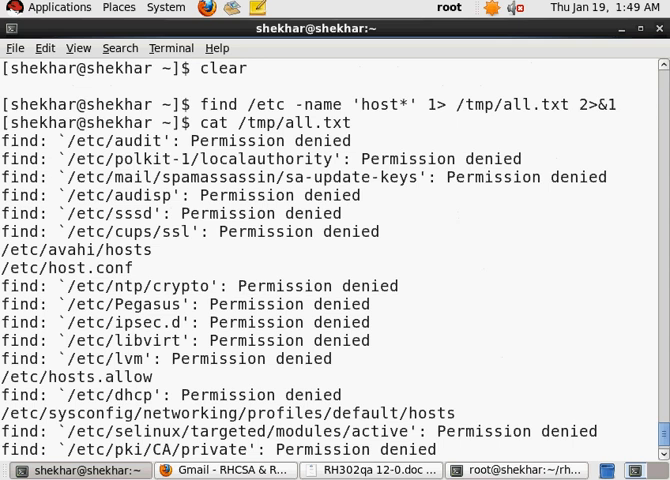
Clear the screen, print /etc/passwd piped through sort, then clear again
{"action": "type", "text": "clea"}
{"action": "type", "text": "cat /etc"}
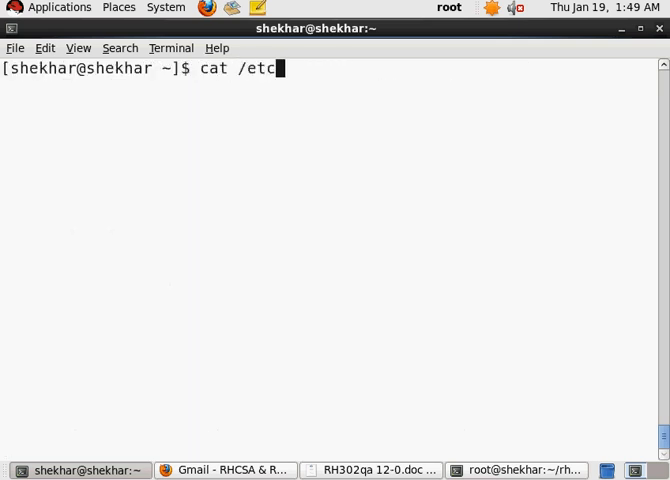
{"action": "type", "text": "/"}
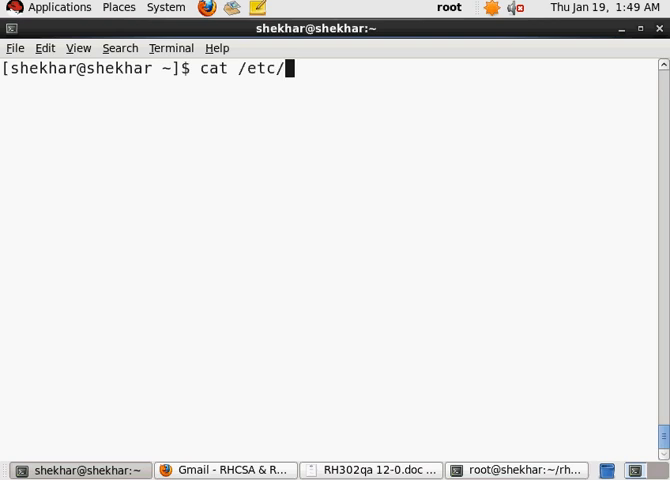
{"action": "type", "text": "passwd"}
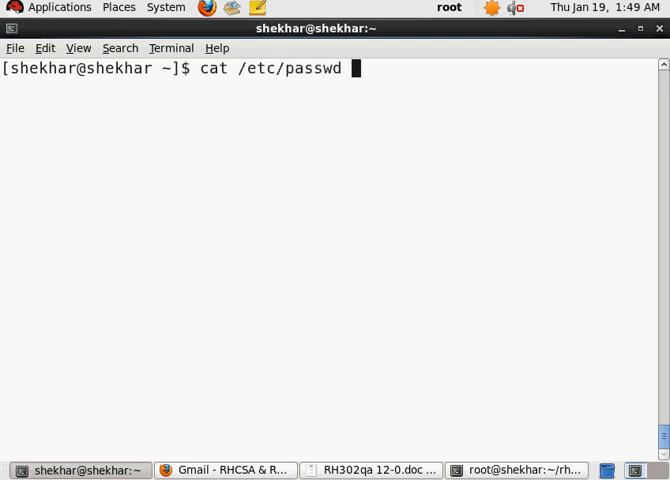
{"action": "type", "text": "| sort"}
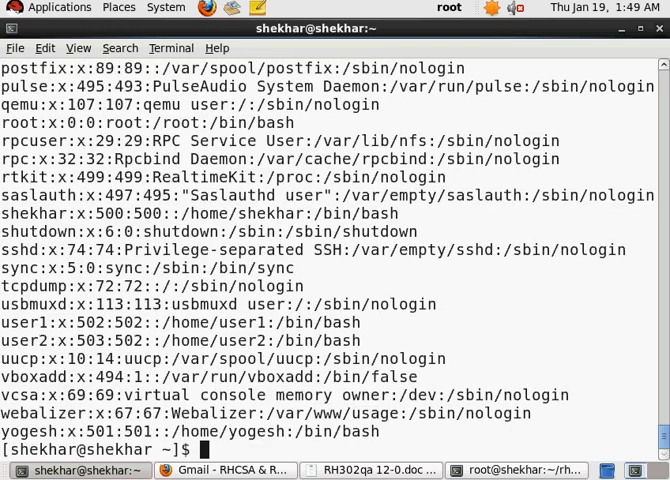
{"action": "type", "text": "clear"}
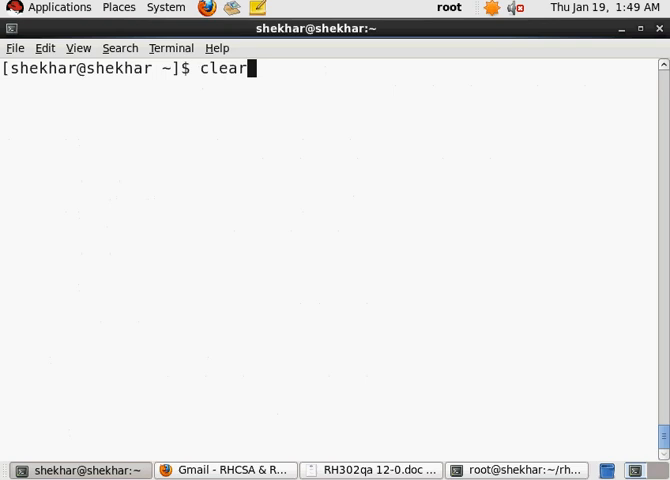
Run cat /etc/passwd | sort and highlight abrt as the first sorted entry
{"action": "type", "text": "cat /etc/passwd |"}
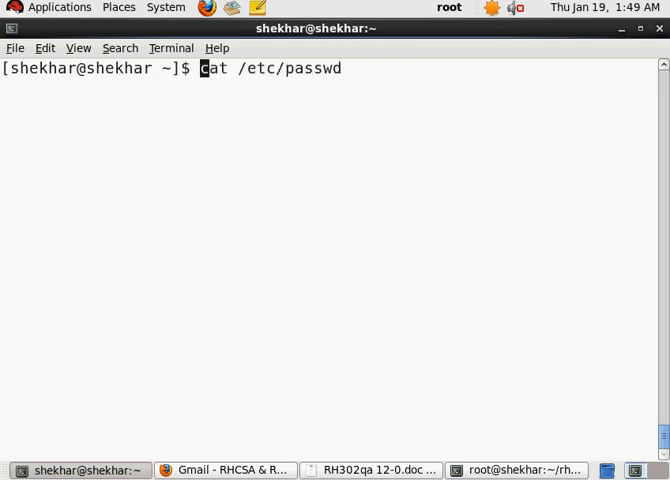
{"action": "type", "text": "so"}
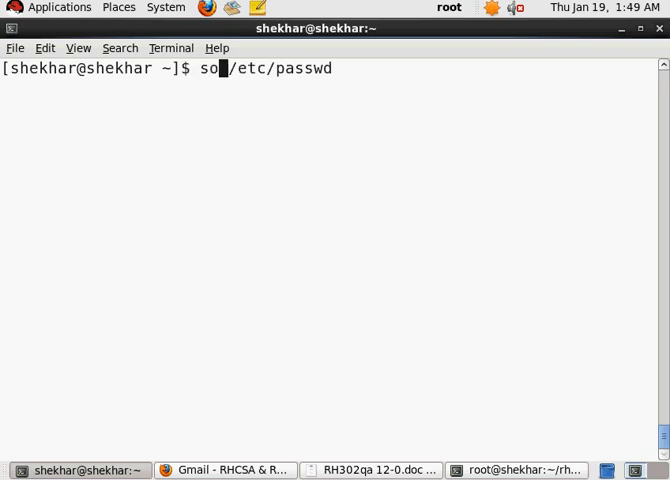
{"action": "type", "text": "rt"}
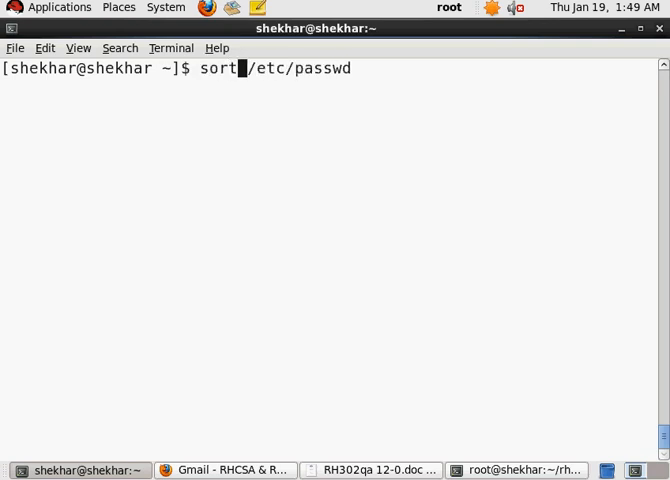
{"action": "key", "text": "Return"}
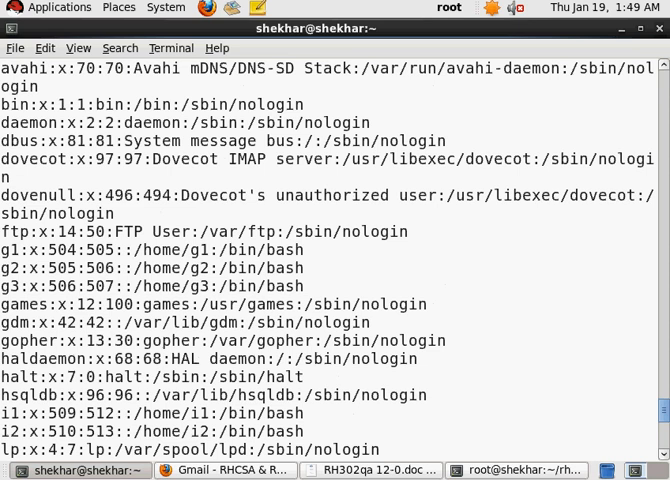
{"action": "key", "text": "Return"}
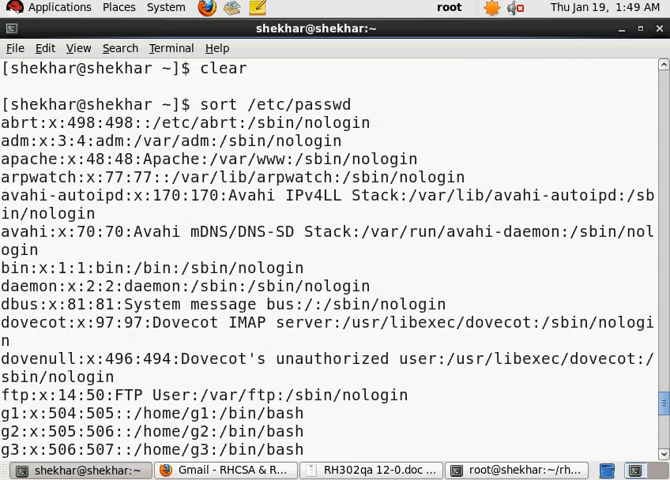
{"action": "double_click", "coordinate": [17, 122]}
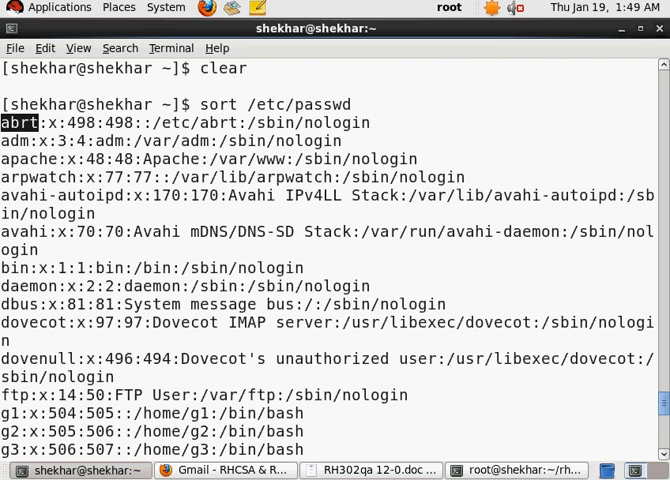
{"action": "scroll", "scroll_direction": "down", "scroll_amount": 3}
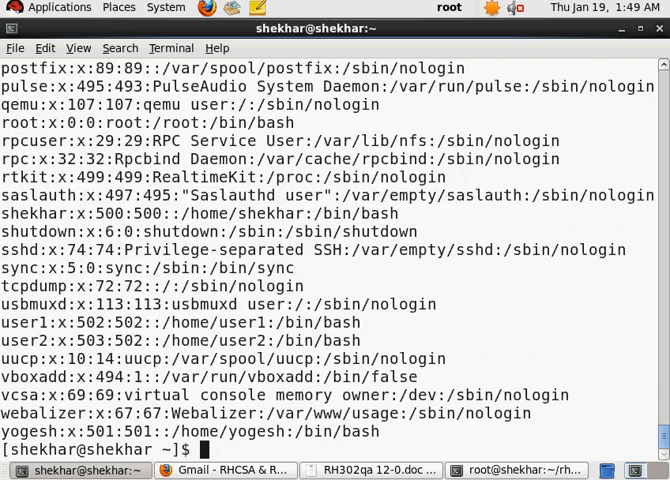
Send the sorted passwd data to the printer with sort /etc/passwd | lpr
{"action": "type", "text": "sort /etc/passwd"}
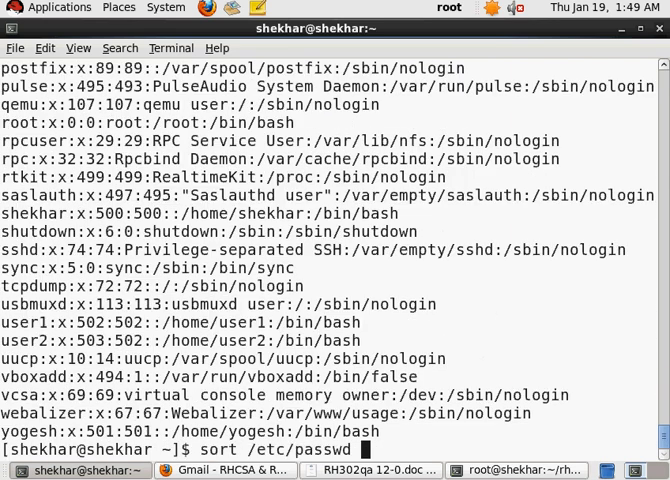
{"action": "type", "text": "|"}
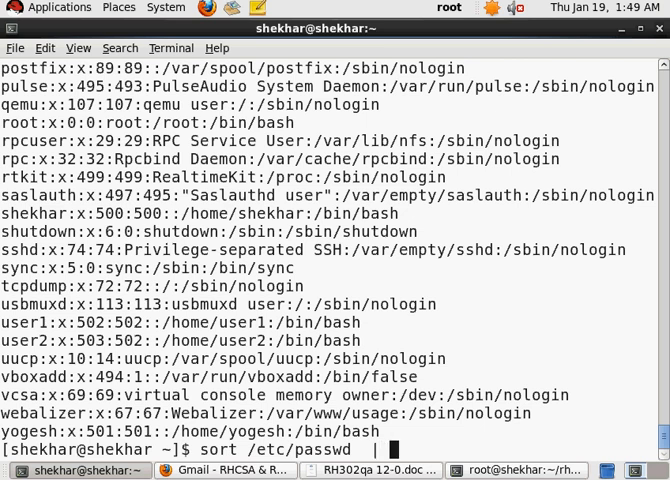
{"action": "type", "text": "lpr"}
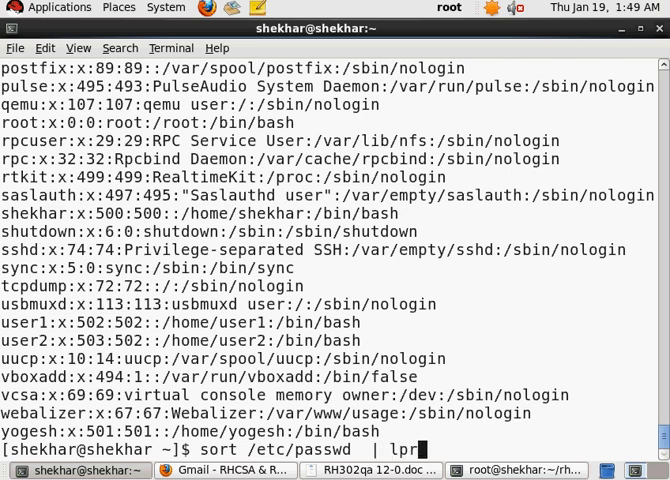
{"action": "key", "text": "Return"}
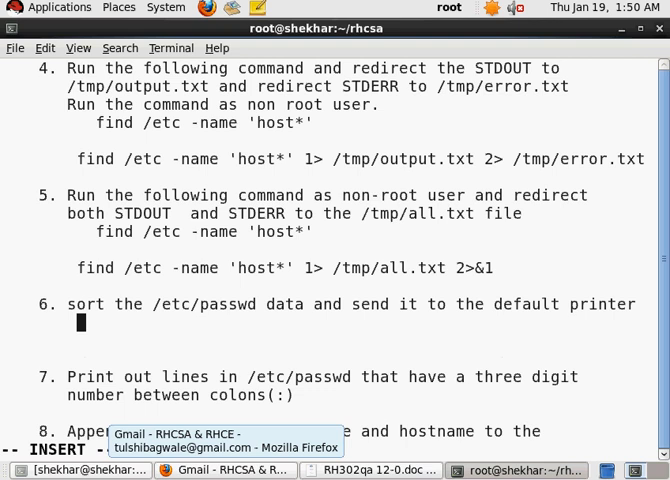
Type 'sort /etc/passwd | lpr' as the answer under question 6
{"action": "type", "text": "sort /etc/passwd  | lpr"}
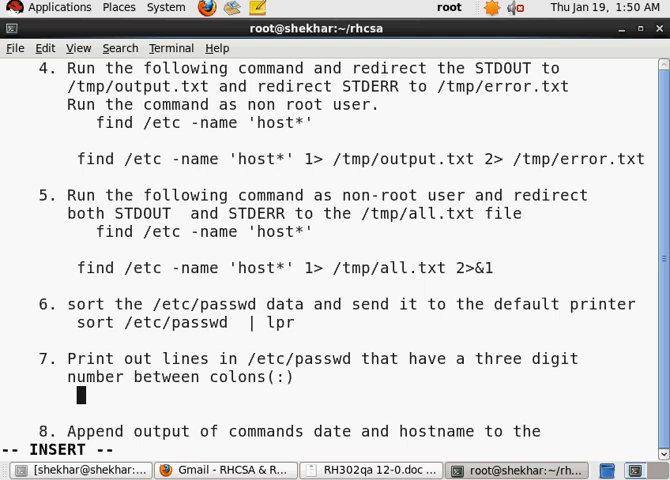
Type the draft answer grep ':[0-9][0-9][0-9]:' /etc/passwd under question 7
{"action": "type", "text": "g"}
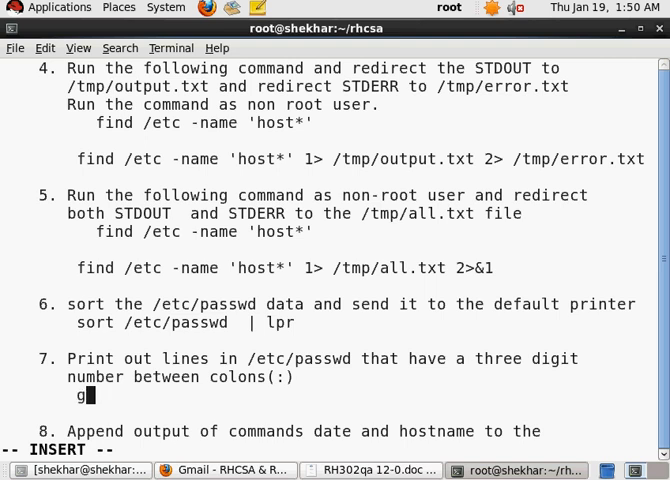
{"action": "type", "text": "rep '"}
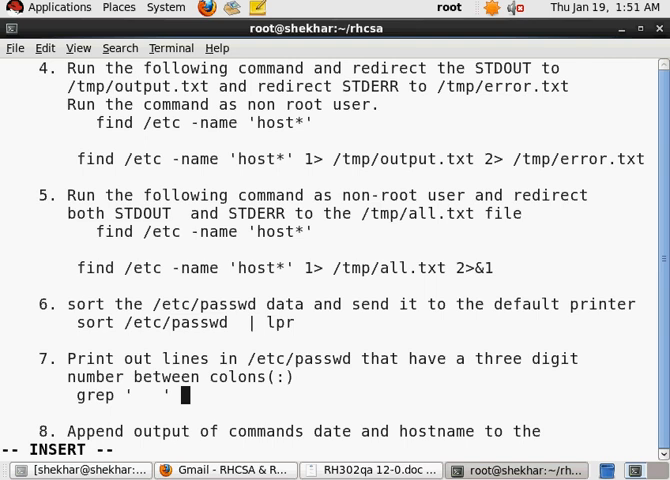
{"action": "type", "text": "/etc/pas"}
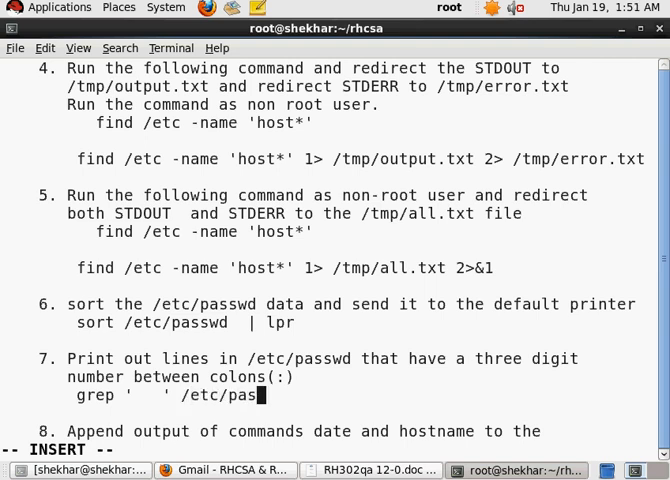
{"action": "type", "text": "swd"}
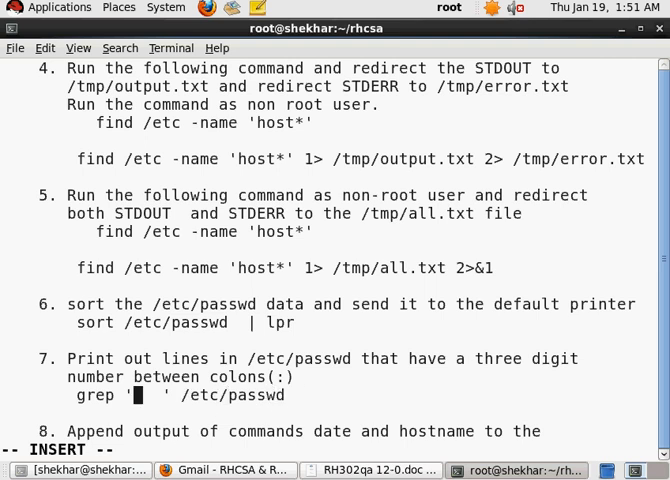
{"action": "type", "text": ":"}
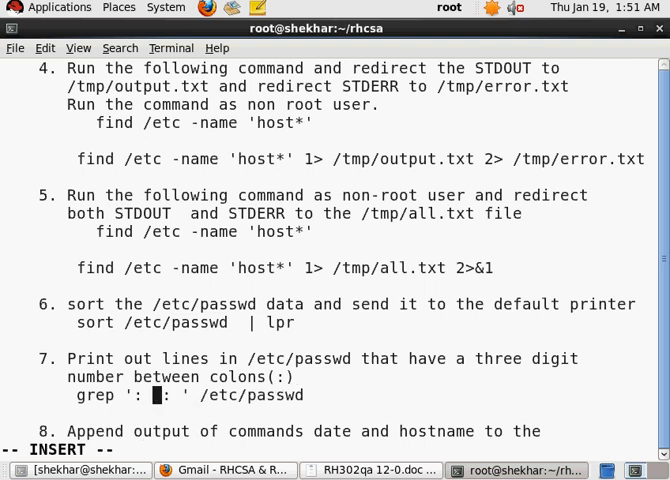
{"action": "type", "text": "[0"}
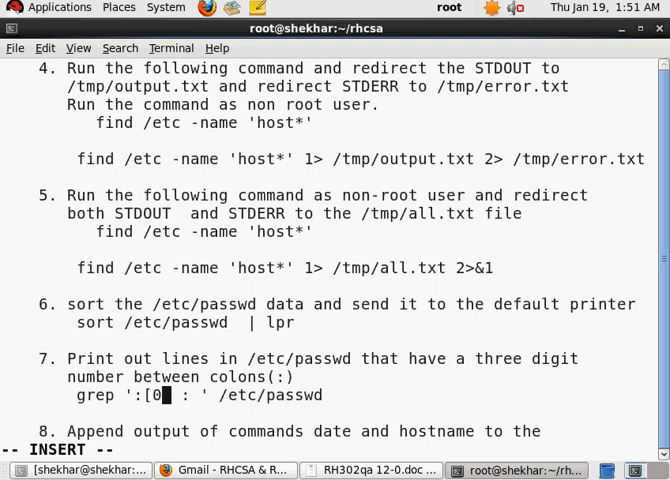
{"action": "type", "text": "-9]"}
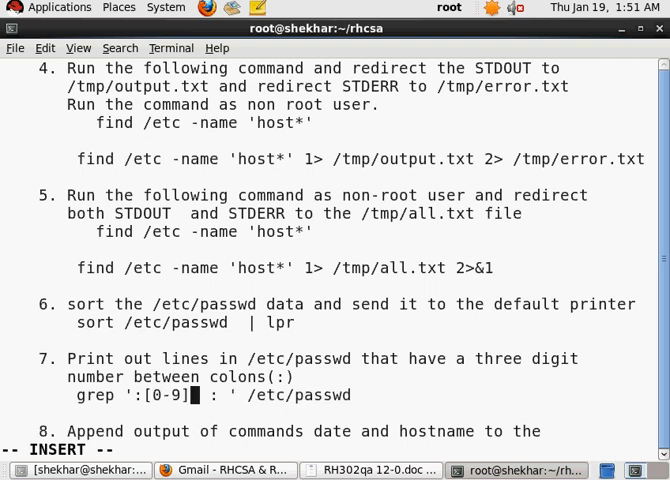
{"action": "type", "text": "[0-9"}
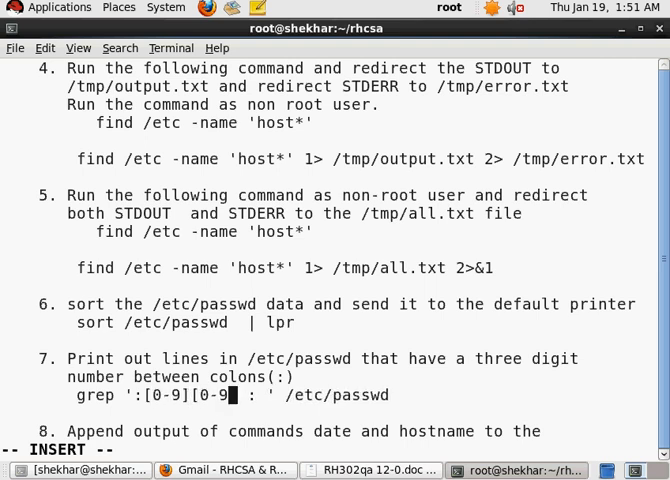
{"action": "type", "text": "[0"}
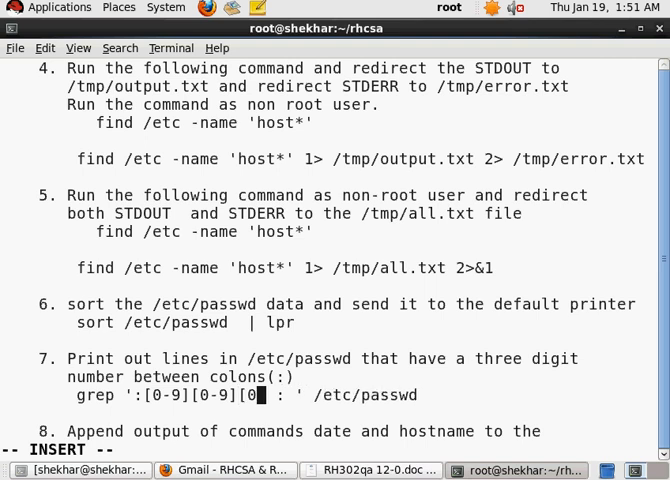
{"action": "type", "text": "9"}
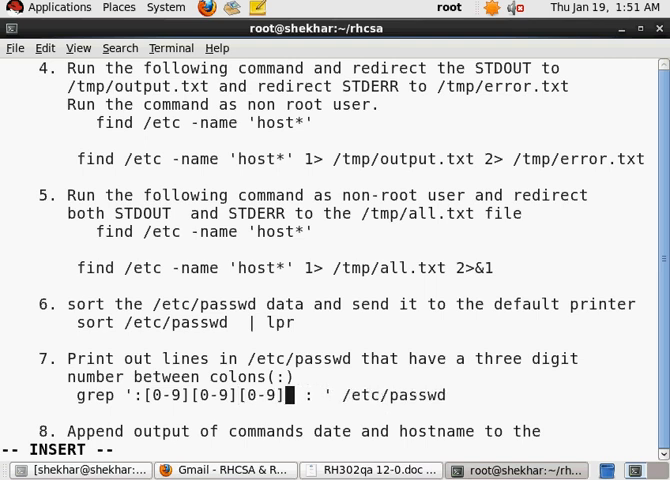
{"action": "key", "text": "BackSpace"}
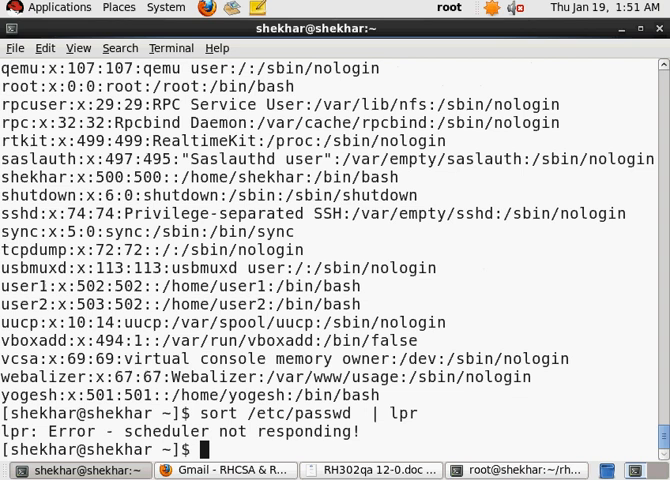
Clear the screen, run grep ':[0-9][0-9][0-9]: ' /etc/passwd, then display /etc/passwd
{"action": "type", "text": "cl"}
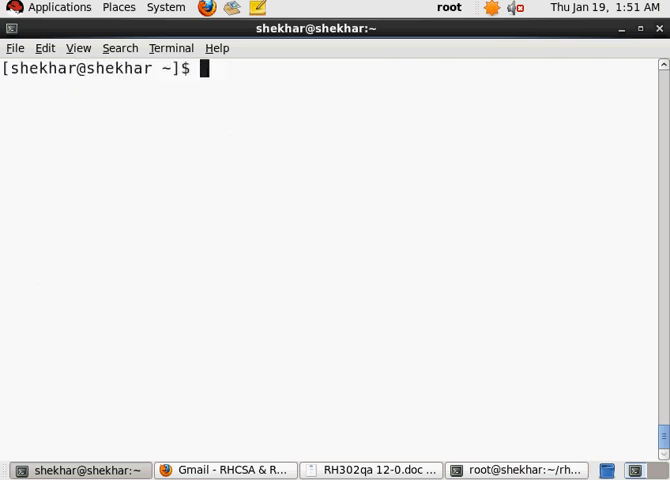
{"action": "type", "text": "grep ':[0-9][0-9][0-9]: ' /etc/passwd"}
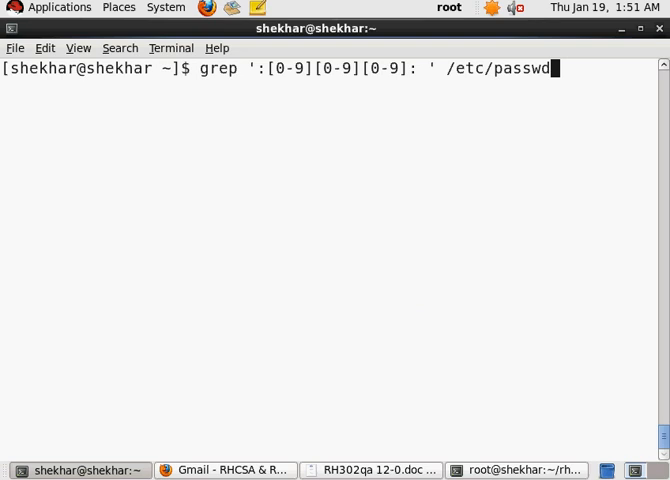
{"action": "key", "text": "Return"}
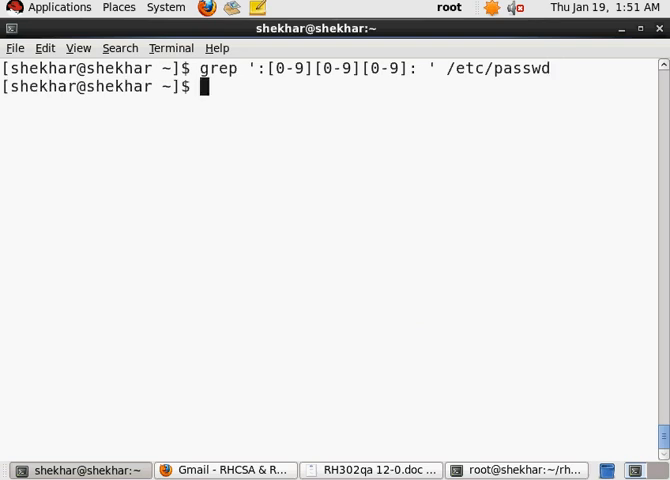
{"action": "type", "text": "cat"}
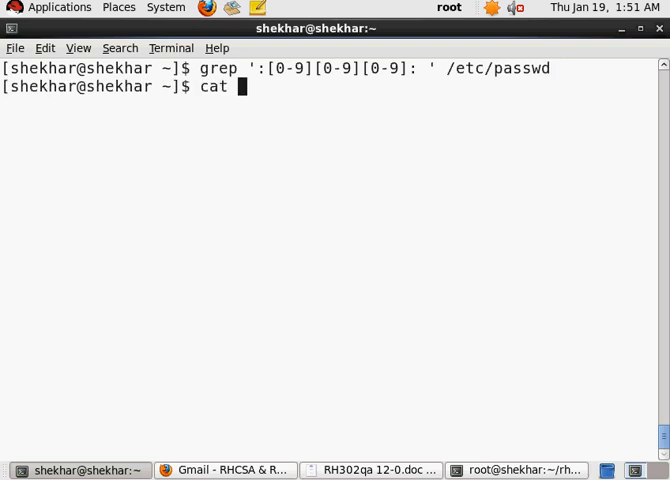
{"action": "type", "text": "/etc/pass"}
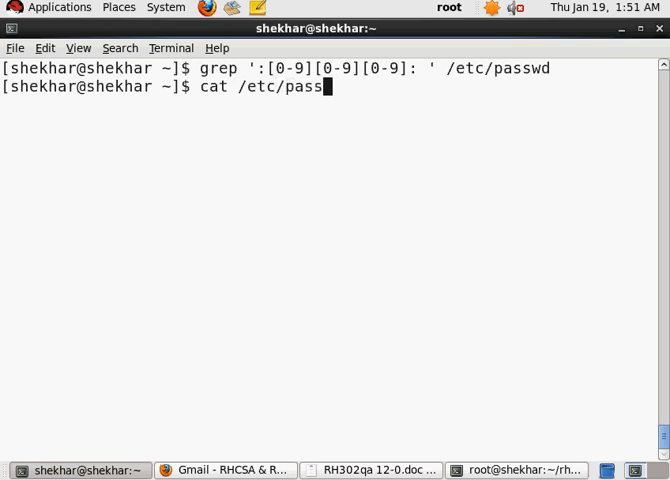
{"action": "key", "text": "Return"}
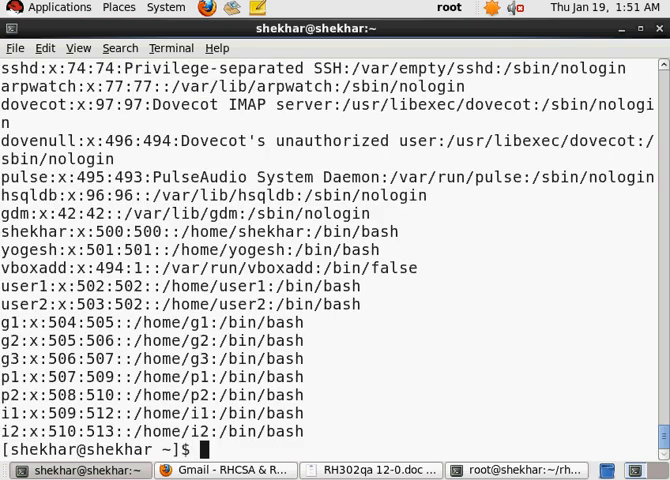
Rerun the grep without the trailing space and highlight matching numbers like 499
{"action": "type", "text": "grep ':[0-9][0-9][0-9]: ' /etc/passwd"}
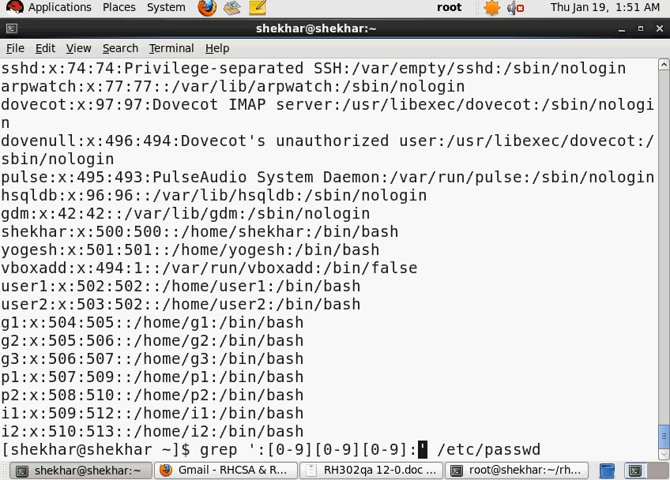
{"action": "double_click", "coordinate": [62, 432]}
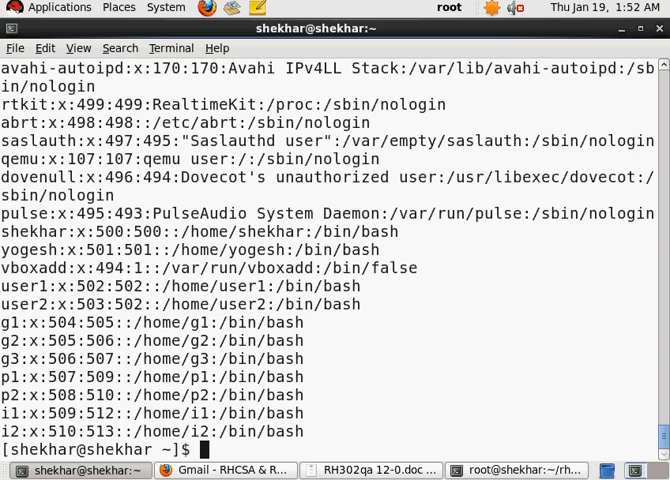
{"action": "type", "text": "grep ':[0-9][0-9][0-9]:' /etc/passwd"}
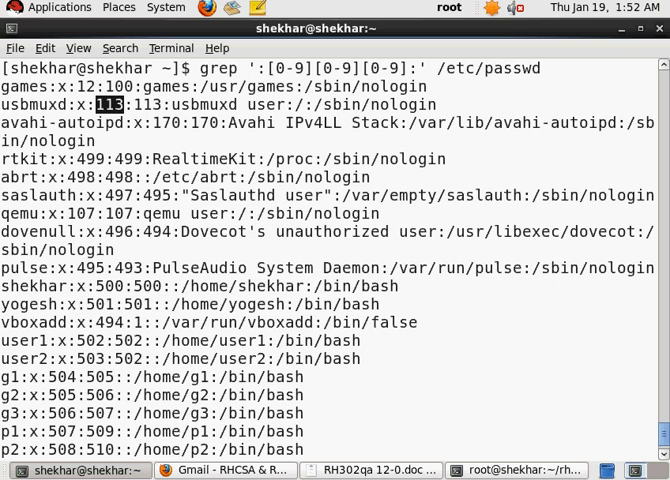
{"action": "double_click", "coordinate": [110, 159]}
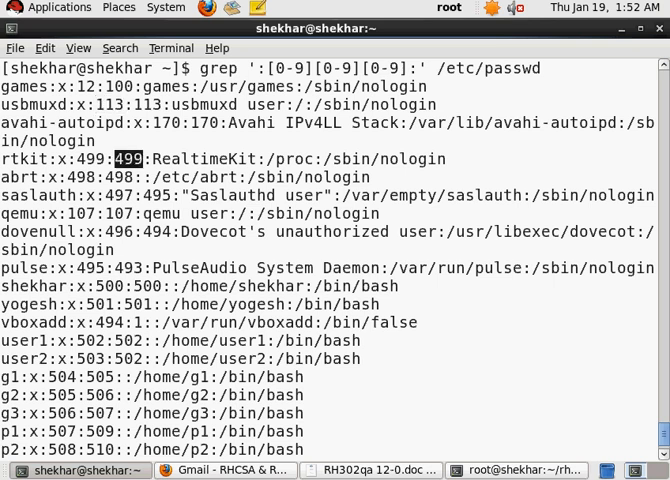
{"action": "key", "text": "Return"}
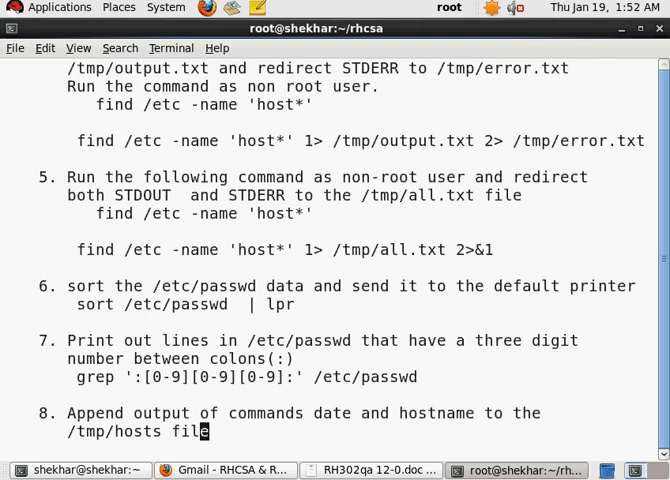
Remove the grep pattern space, add question 8, change ls -l > to >>
{"action": "double_click", "coordinate": [92, 413]}
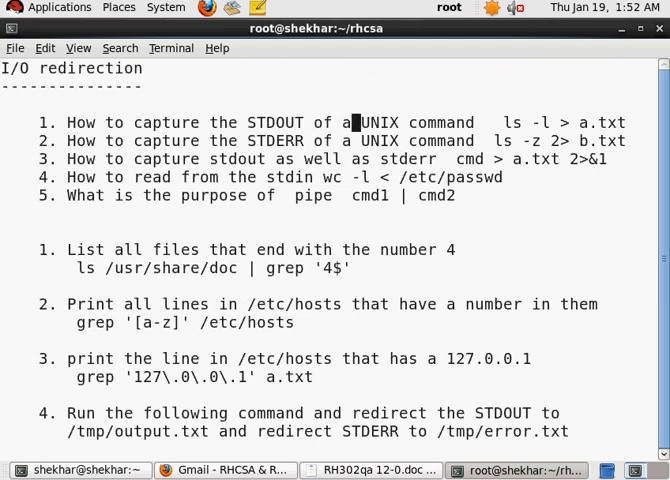
{"action": "key", "text": "i"}
{"action": "type", "text": ">"}
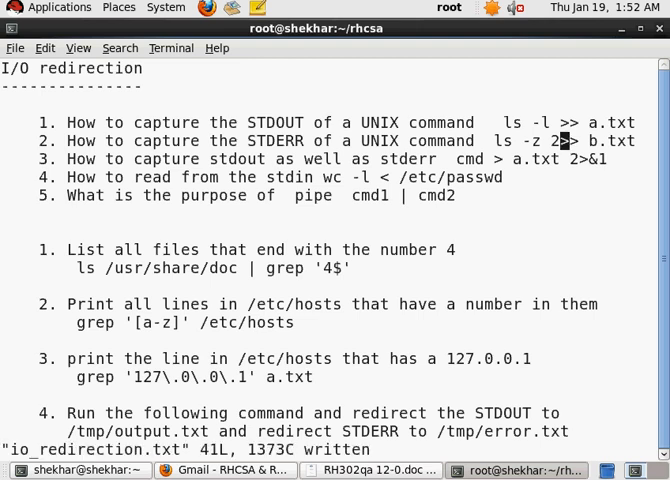
{"action": "scroll", "scroll_direction": "down", "scroll_amount": 3}
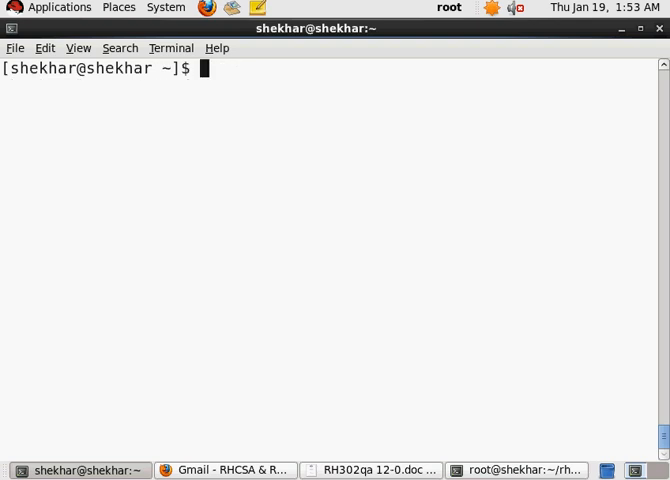
Append date and hostname output to /tmp/hosts with >> and display the file
{"action": "type", "text": "date"}
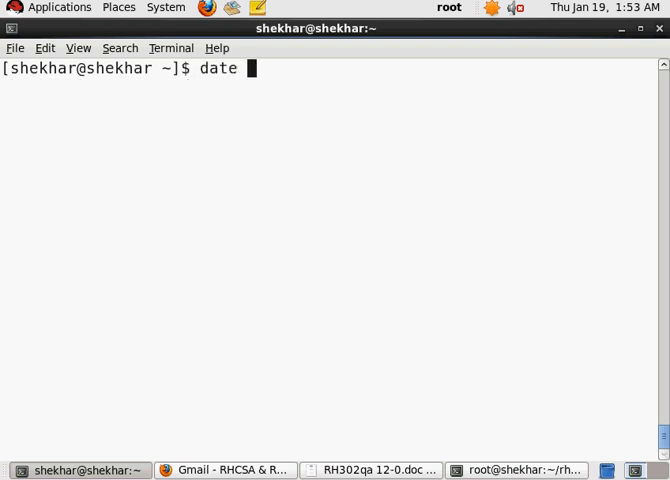
{"action": "type", "text": ">"}
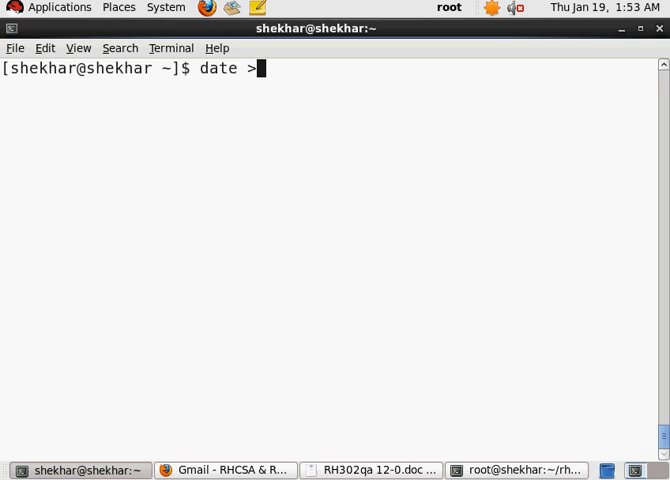
{"action": "type", "text": ">"}
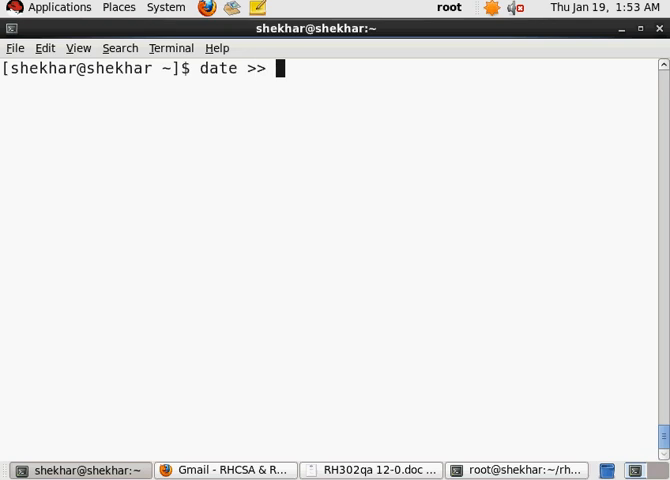
{"action": "type", "text": "/tmp/"}
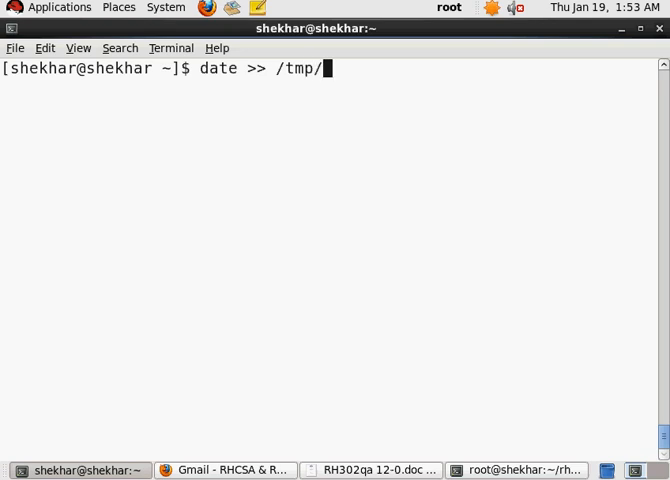
{"action": "type", "text": "hosts"}
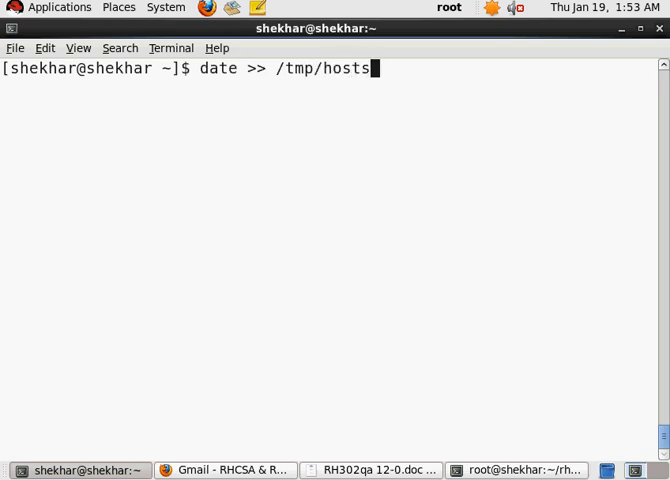
{"action": "key", "text": "Return"}
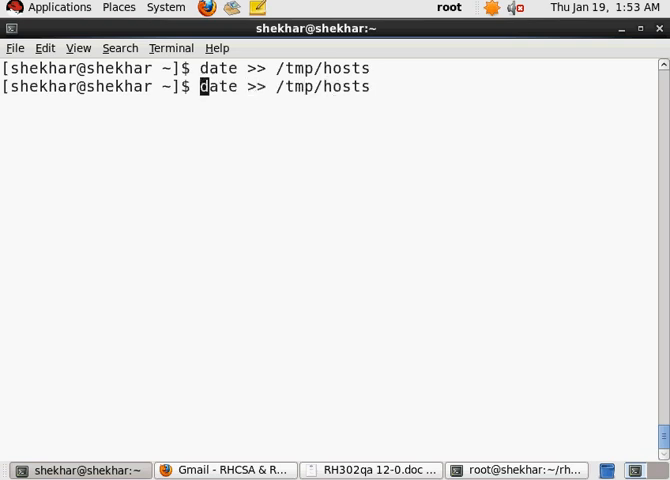
{"action": "type", "text": "hostnam"}
{"action": "type", "text": "cat"}
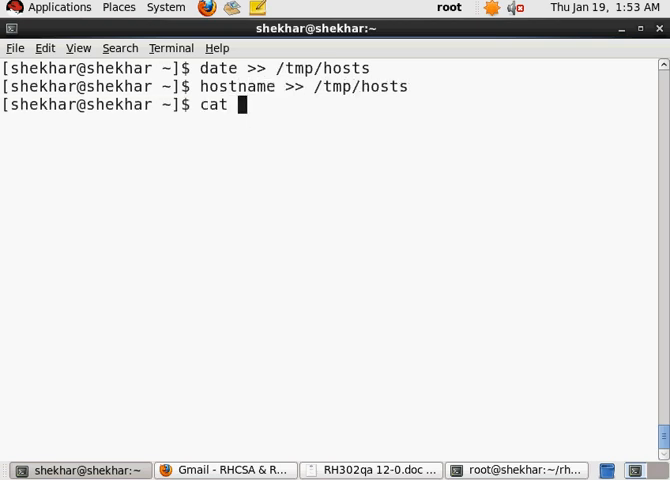
{"action": "type", "text": "/tmp/hosts"}
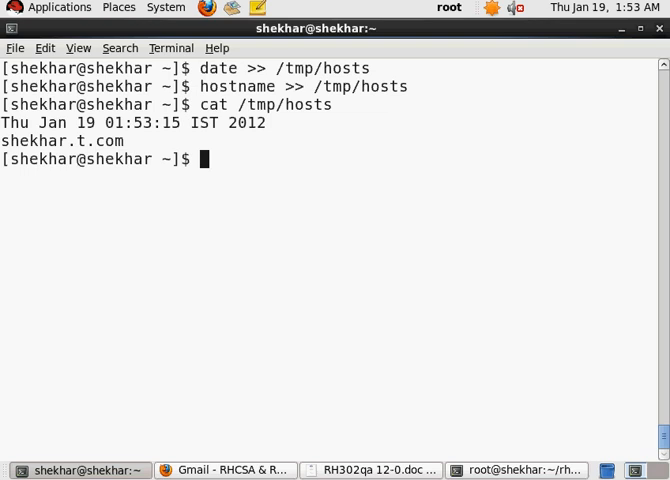
{"action": "type", "text": "date >> /tmp/hosts"}
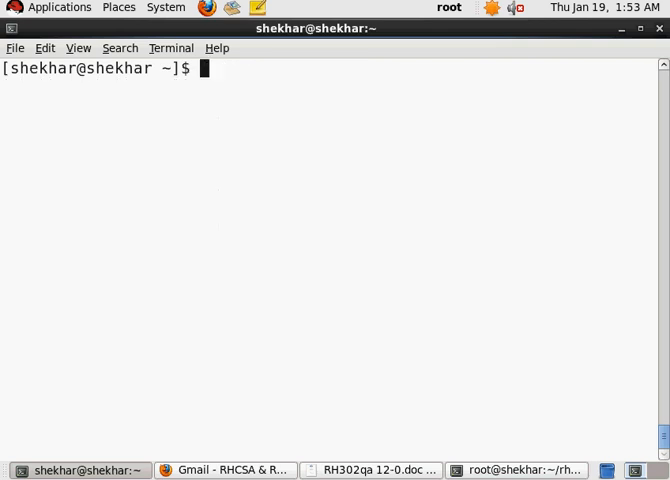
Leave the user shell and run vi commands.txt in the root terminal
{"action": "type", "text": "vi comm"}
{"action": "type", "text": "exit"}
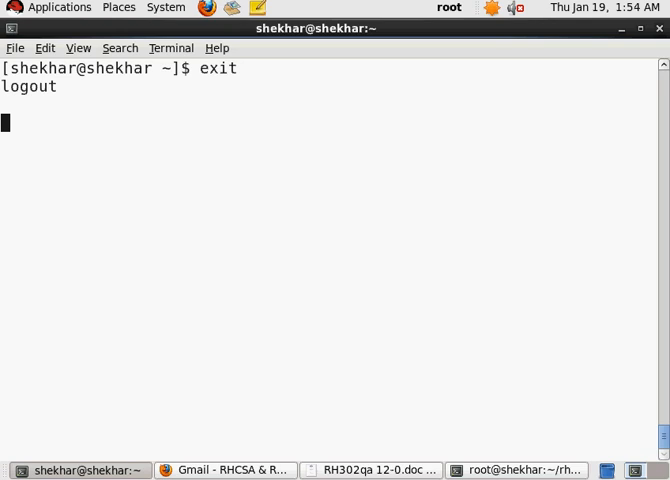
{"action": "key", "text": "Alt+Tab"}
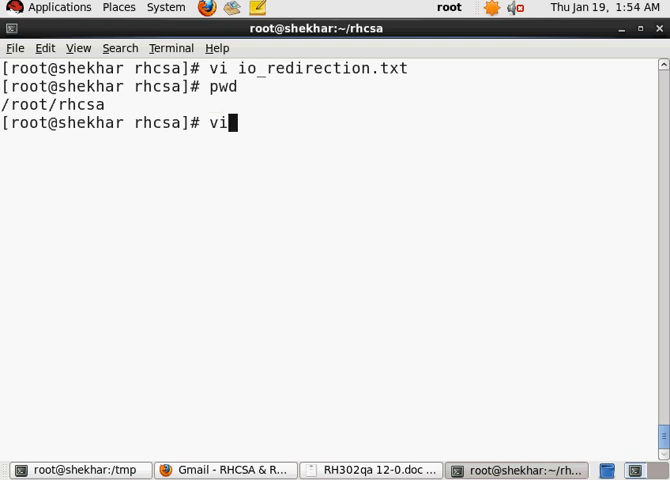
{"action": "type", "text": "cop"}
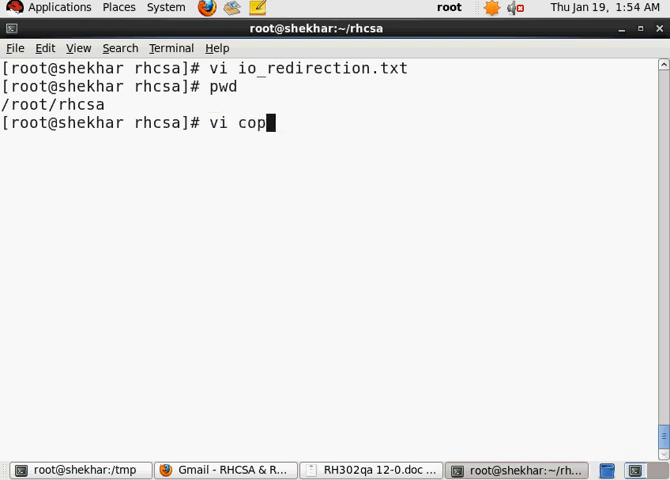
{"action": "type", "text": "mmands.txt"}
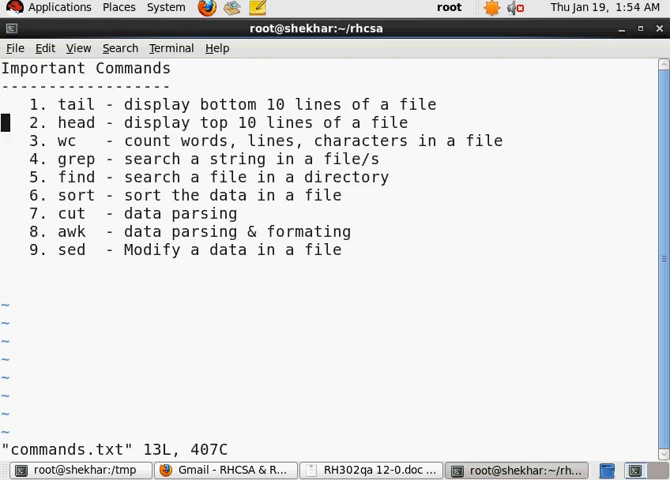
Add lines wc -w, wc -l, wc -c, grep -i (insensitive) and grep -v (inverse)
{"action": "key", "text": "i"}
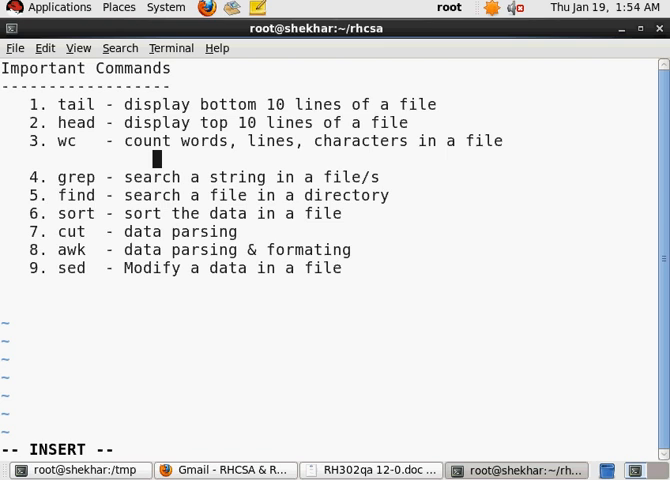
{"action": "type", "text": "wc -w"}
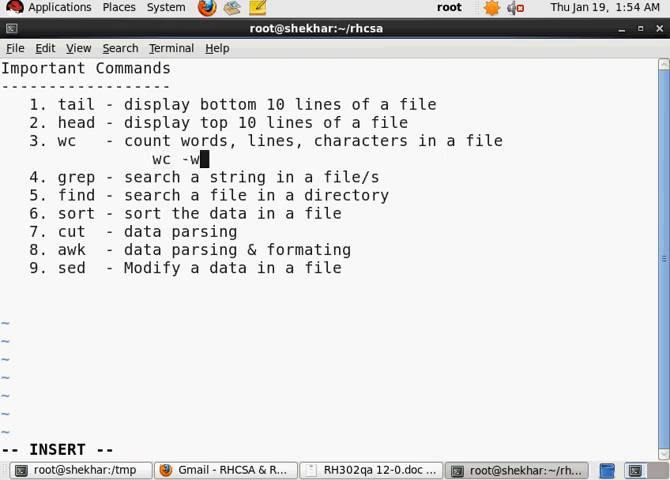
{"action": "key", "text": "Return"}
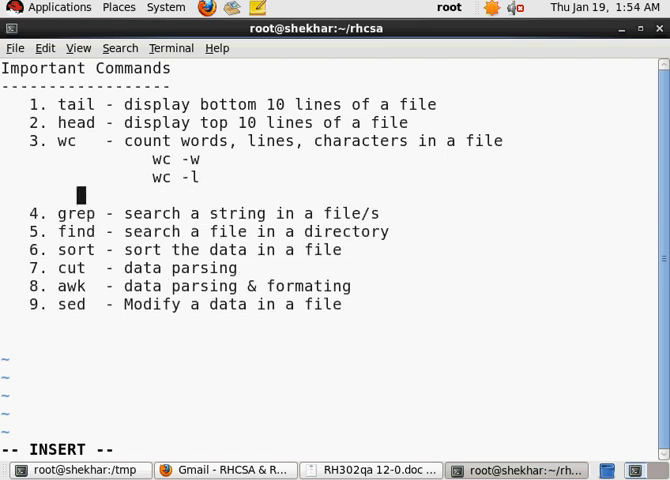
{"action": "type", "text": "wc -"}
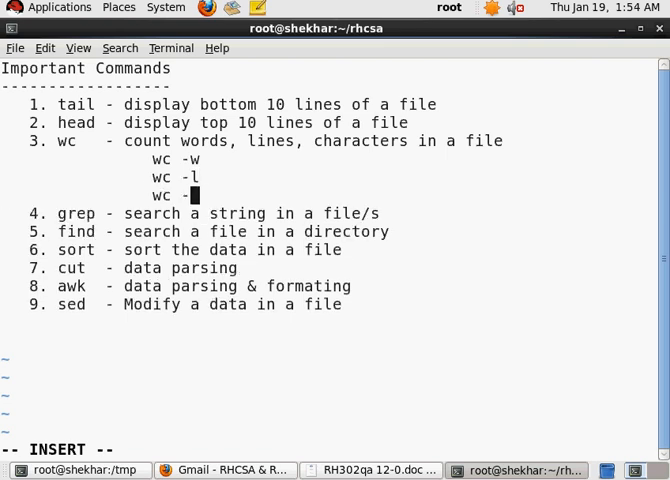
{"action": "type", "text": "c"}
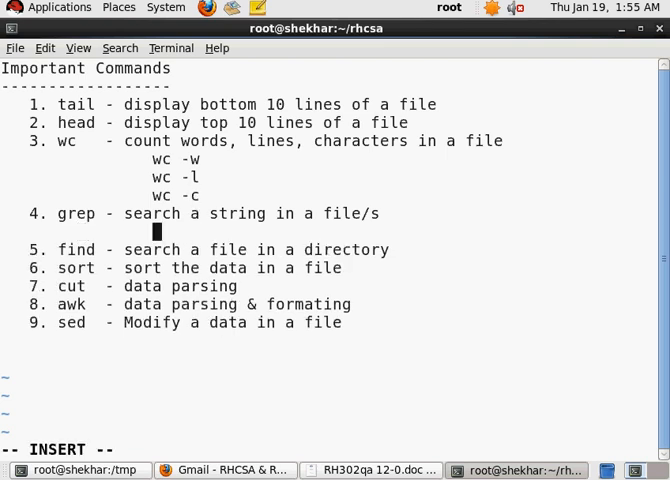
{"action": "type", "text": "grep -i"}
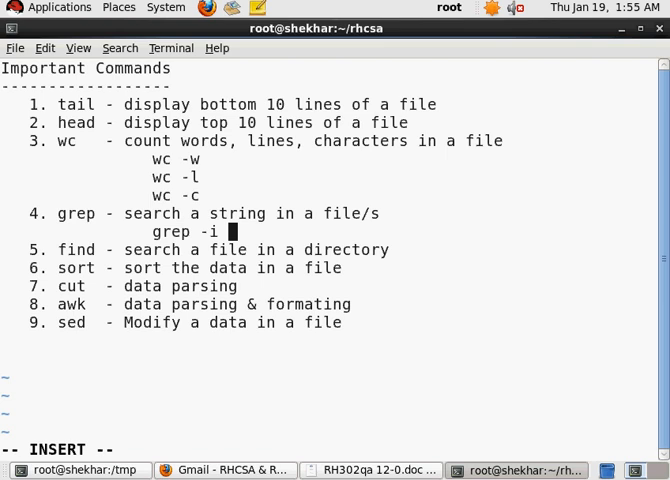
{"action": "type", "text": "(insensitive"}
{"action": "type", "text": "grep -v"}
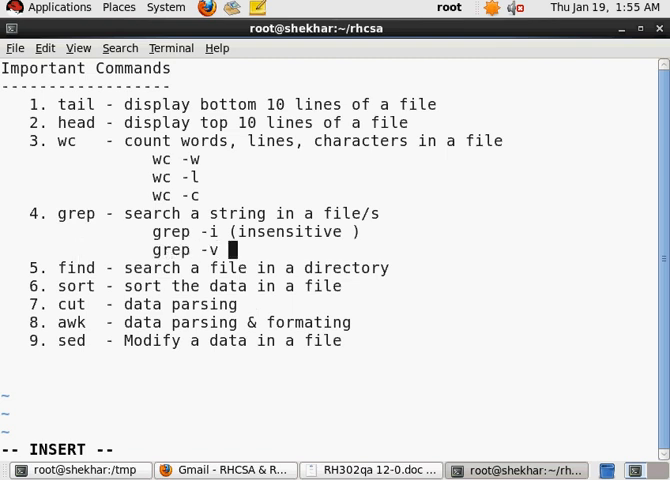
{"action": "type", "text": "(inverse)"}
{"action": "type", "text": "sort -"}
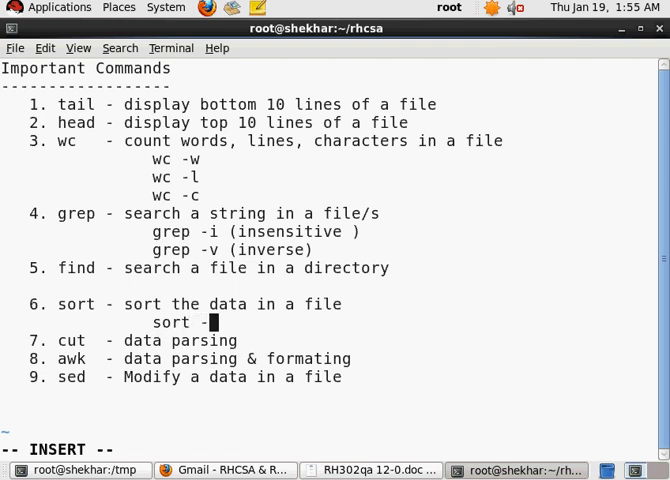
Add 'sort -r (reverse)' and 'sort -n (numeric)' lines below the sort entry
{"action": "type", "text": "r (rever"}
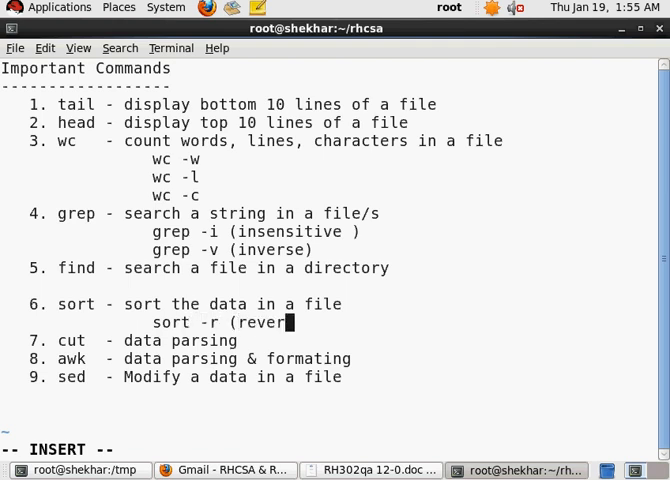
{"action": "type", "text": "se)"}
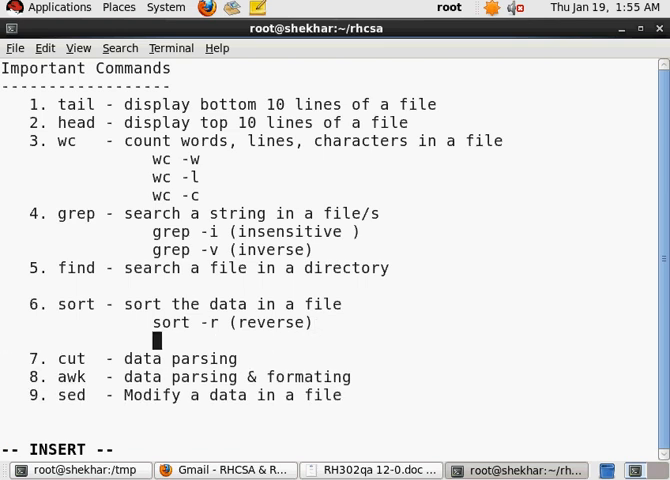
{"action": "type", "text": "sour"}
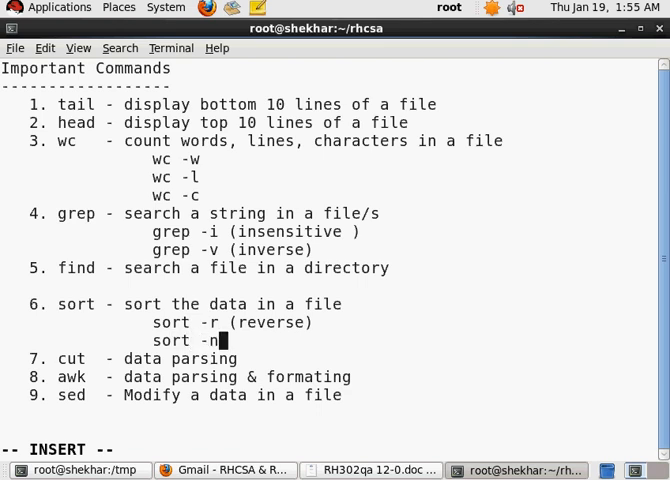
{"action": "type", "text": "(nume"}
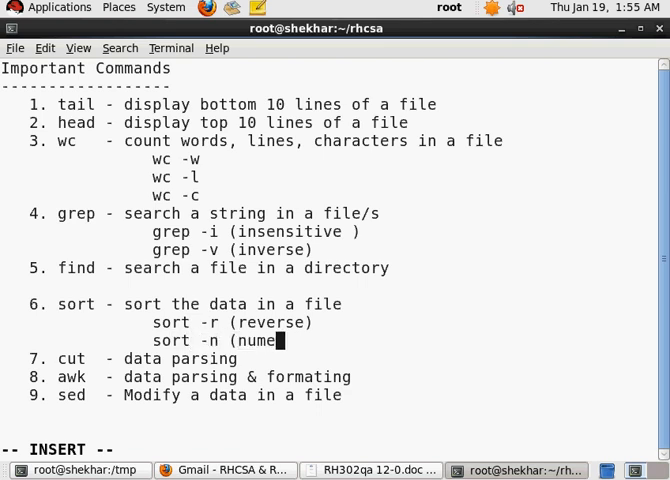
{"action": "type", "text": "ic)"}
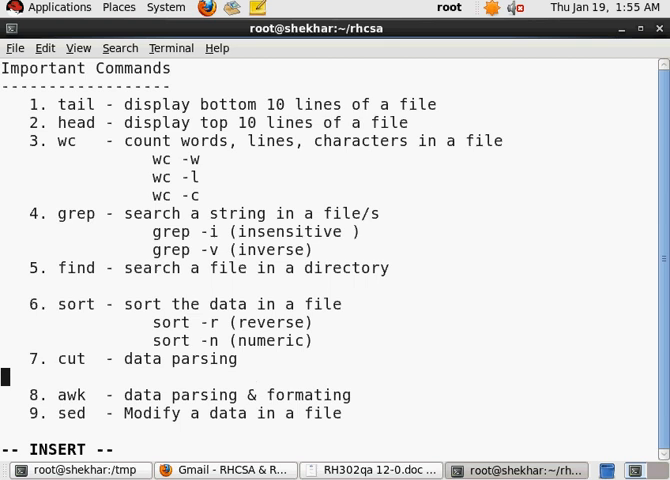
Enter the example cut -d":" -f1-3 /etc/passwd under cut entry 7, fixing a mistyped field number
{"action": "type", "text": "cut"}
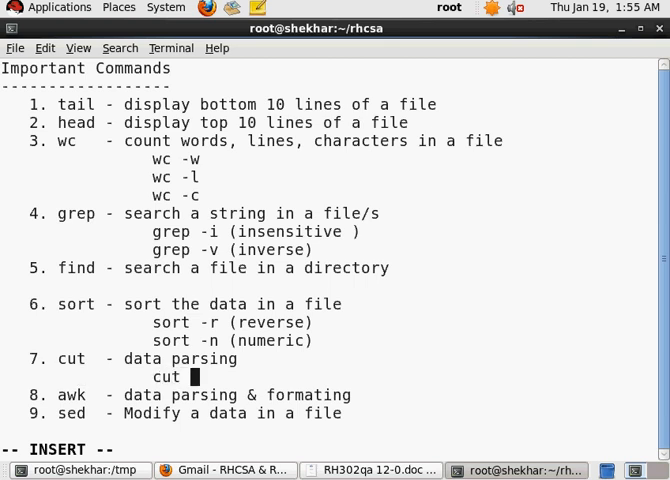
{"action": "type", "text": "-d\":\""}
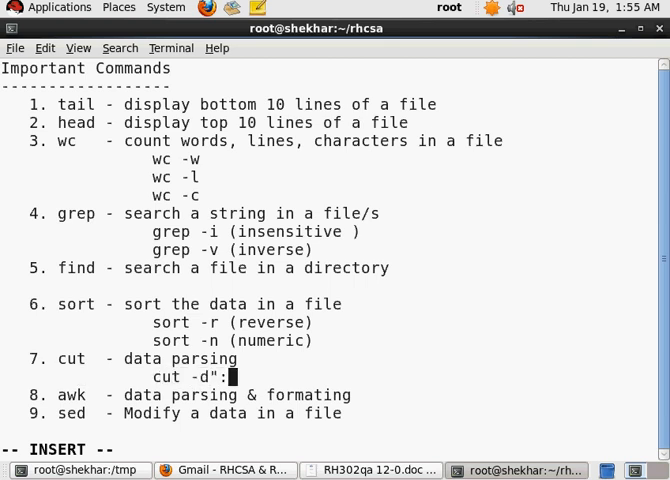
{"action": "type", "text": "\""}
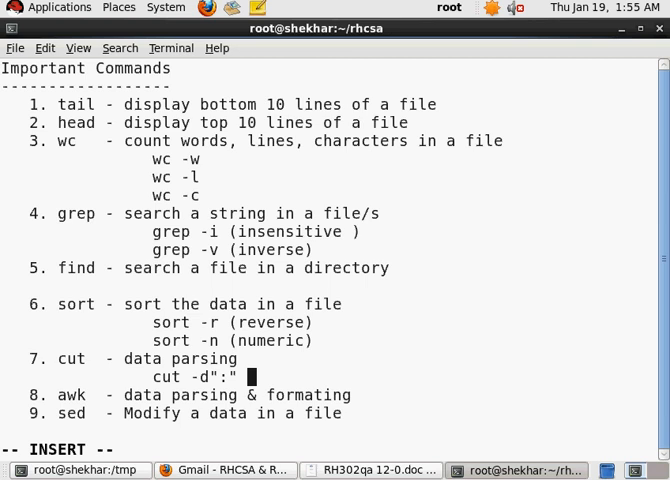
{"action": "type", "text": "-"}
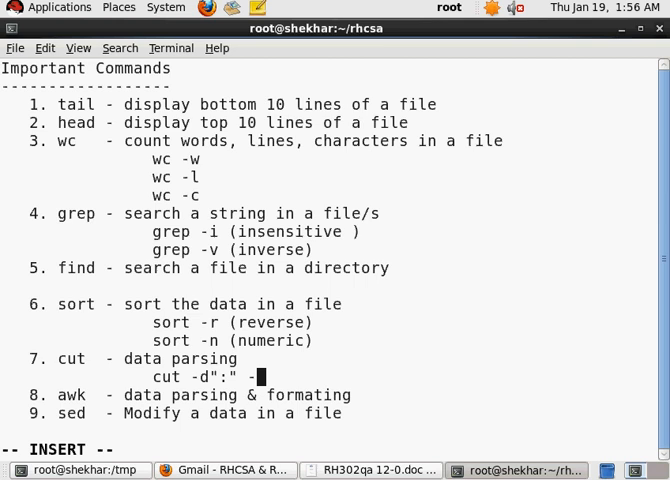
{"action": "type", "text": "f1"}
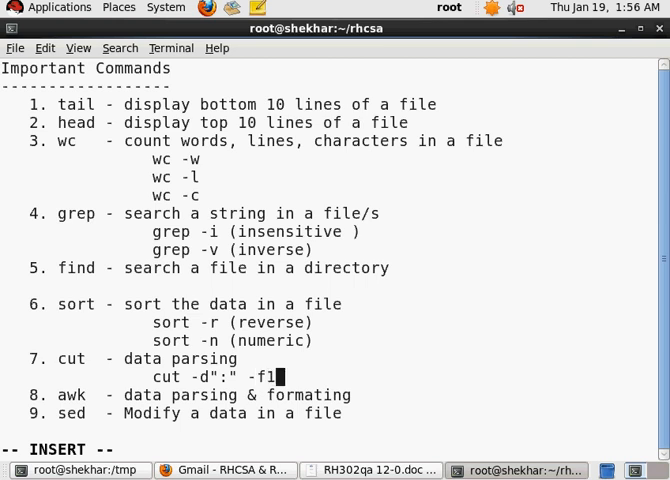
{"action": "type", "text": "3"}
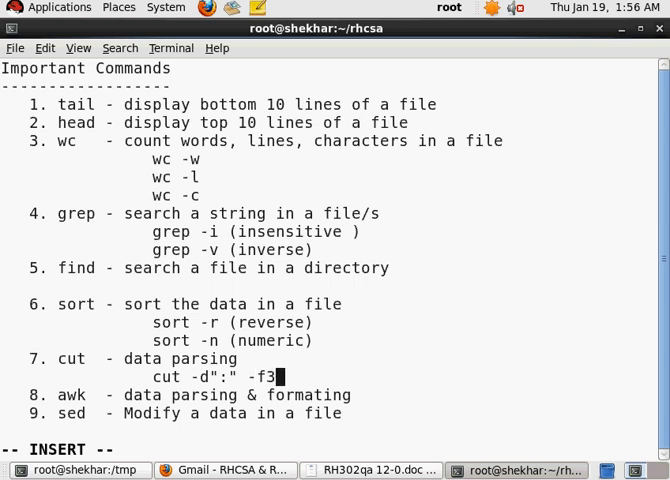
{"action": "key", "text": "BackSpace"}
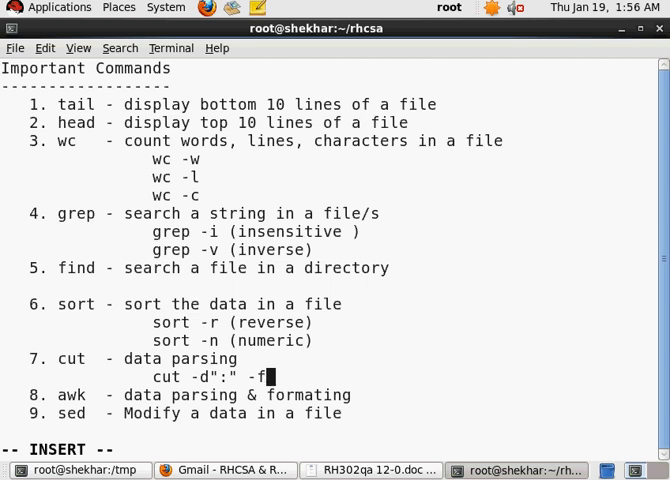
{"action": "type", "text": "1-"}
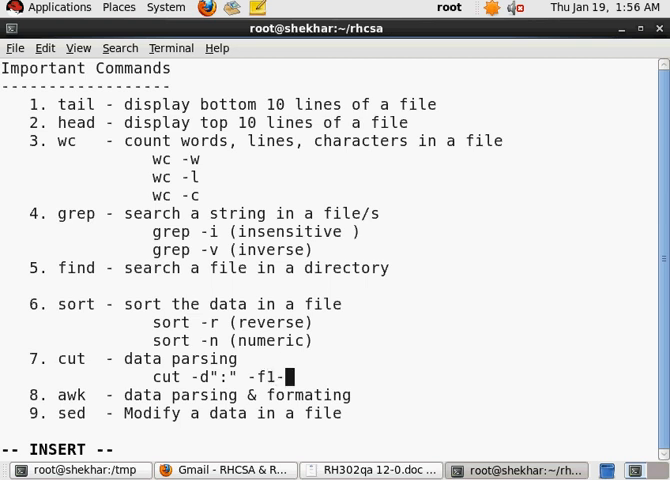
{"action": "type", "text": "3"}
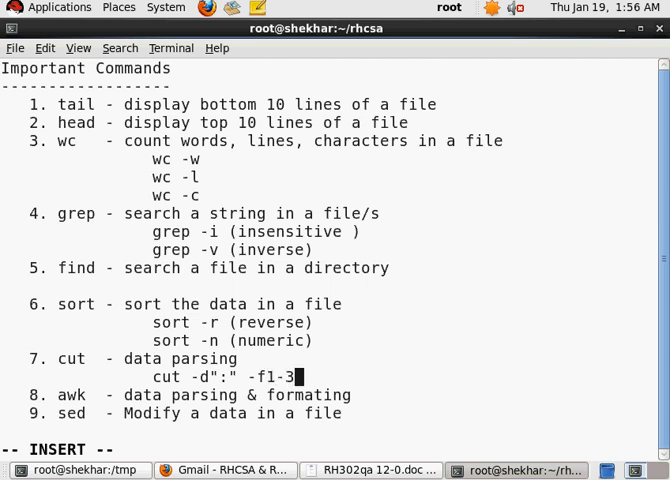
{"action": "type", "text": "/etc/passwd"}
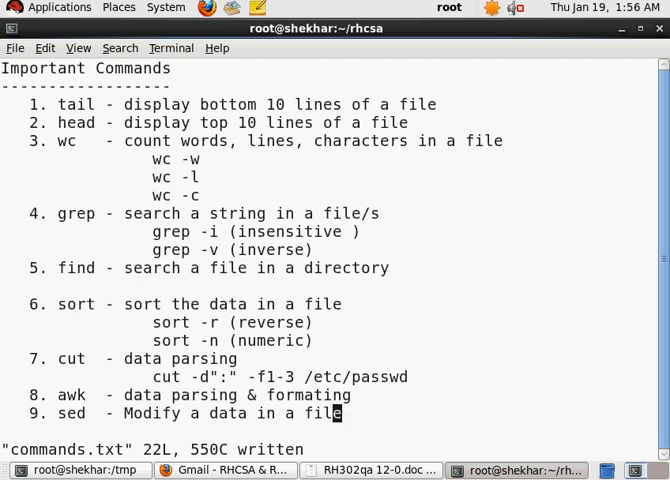
{"action": "mouse_move", "coordinate": [300, 322]}
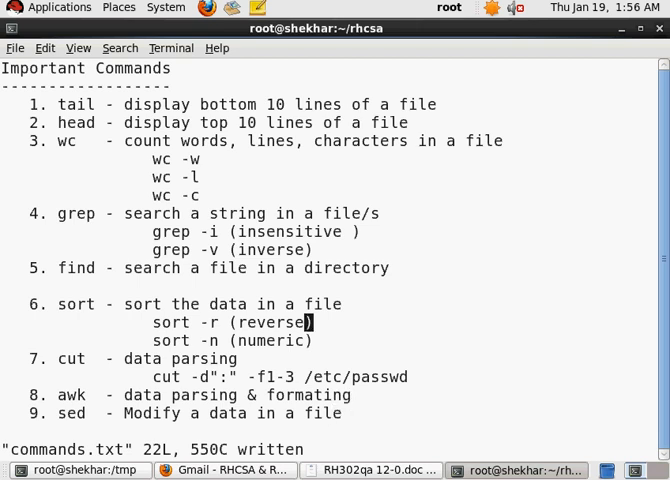